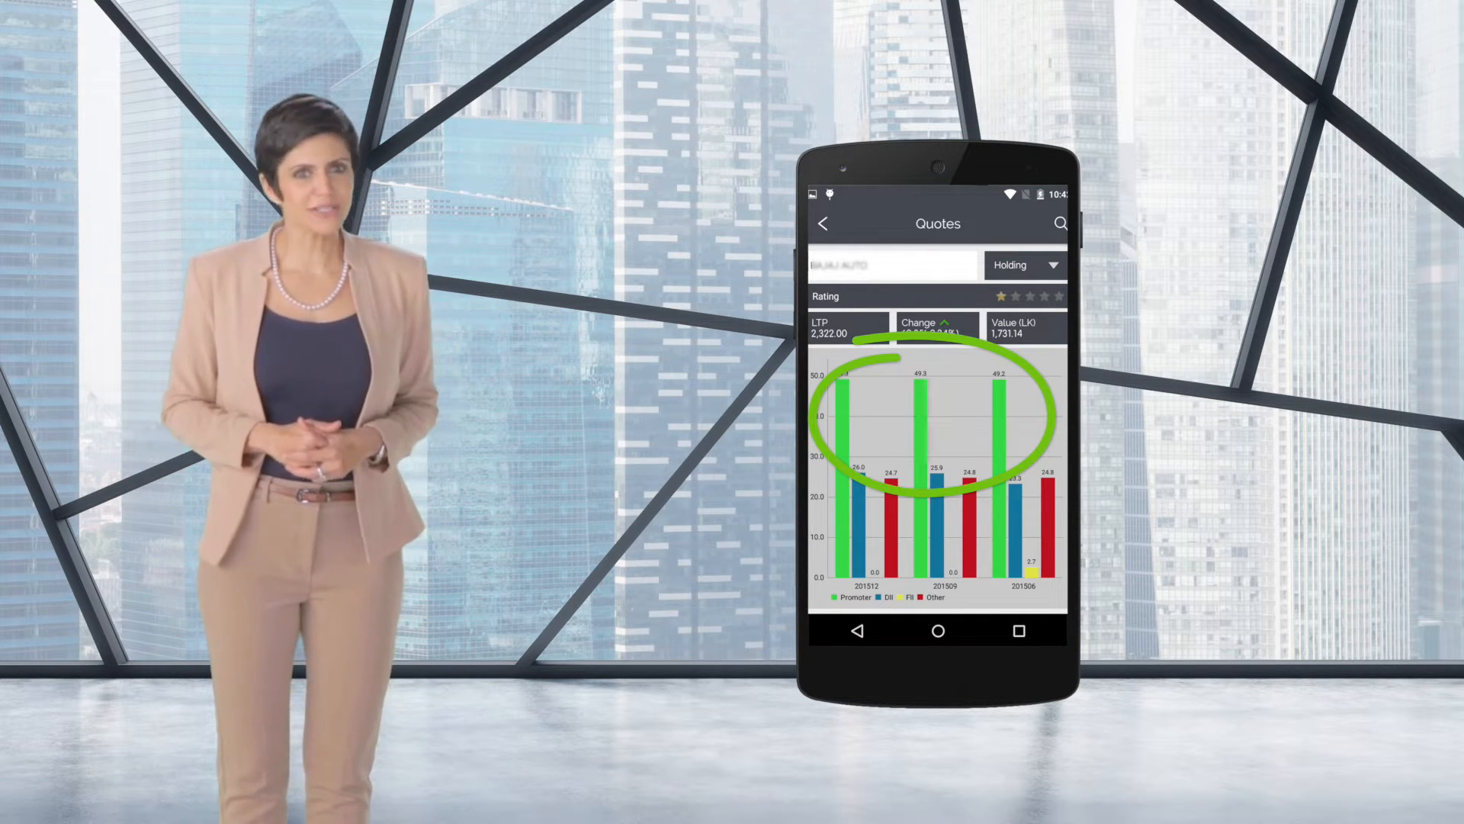
Switch the Quotes screen view dropdown to Overview for company details
{"action": "left_click", "coordinate": [1024, 265]}
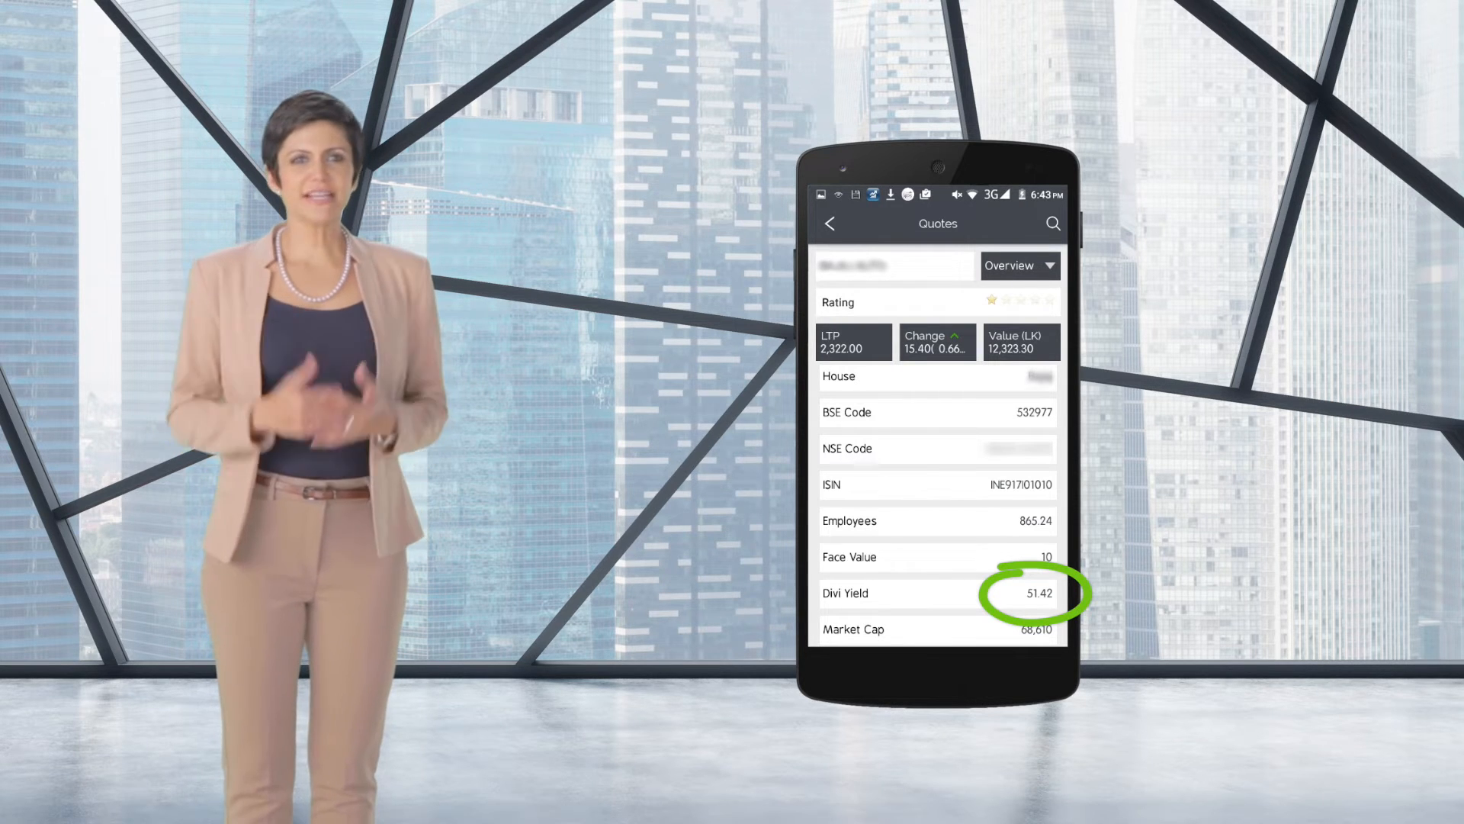
Show Market Today, then switch the Quotes view to Financials for growth ratios
{"action": "left_click", "coordinate": [1019, 265]}
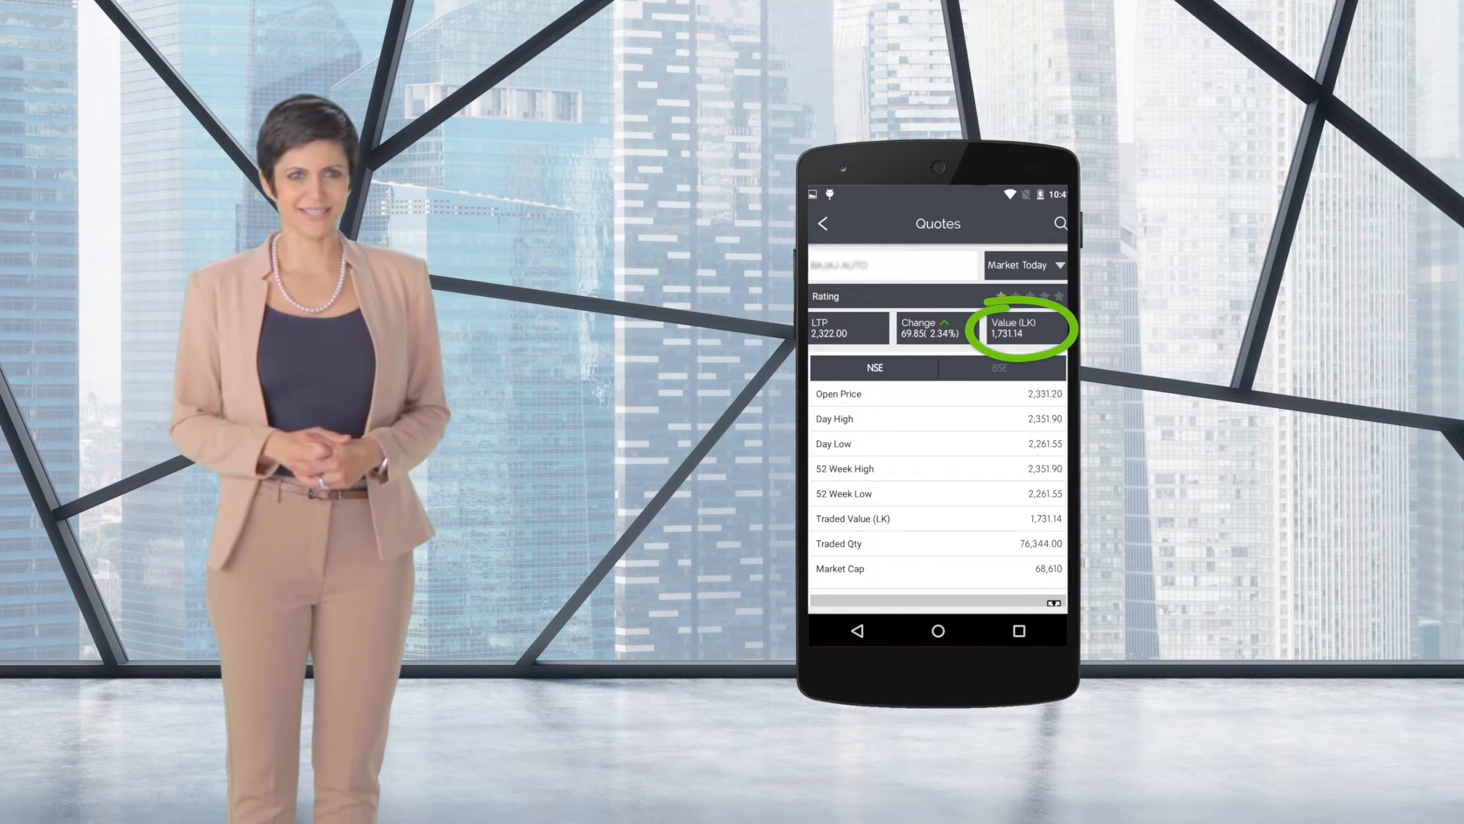
{"action": "left_click", "coordinate": [1024, 265]}
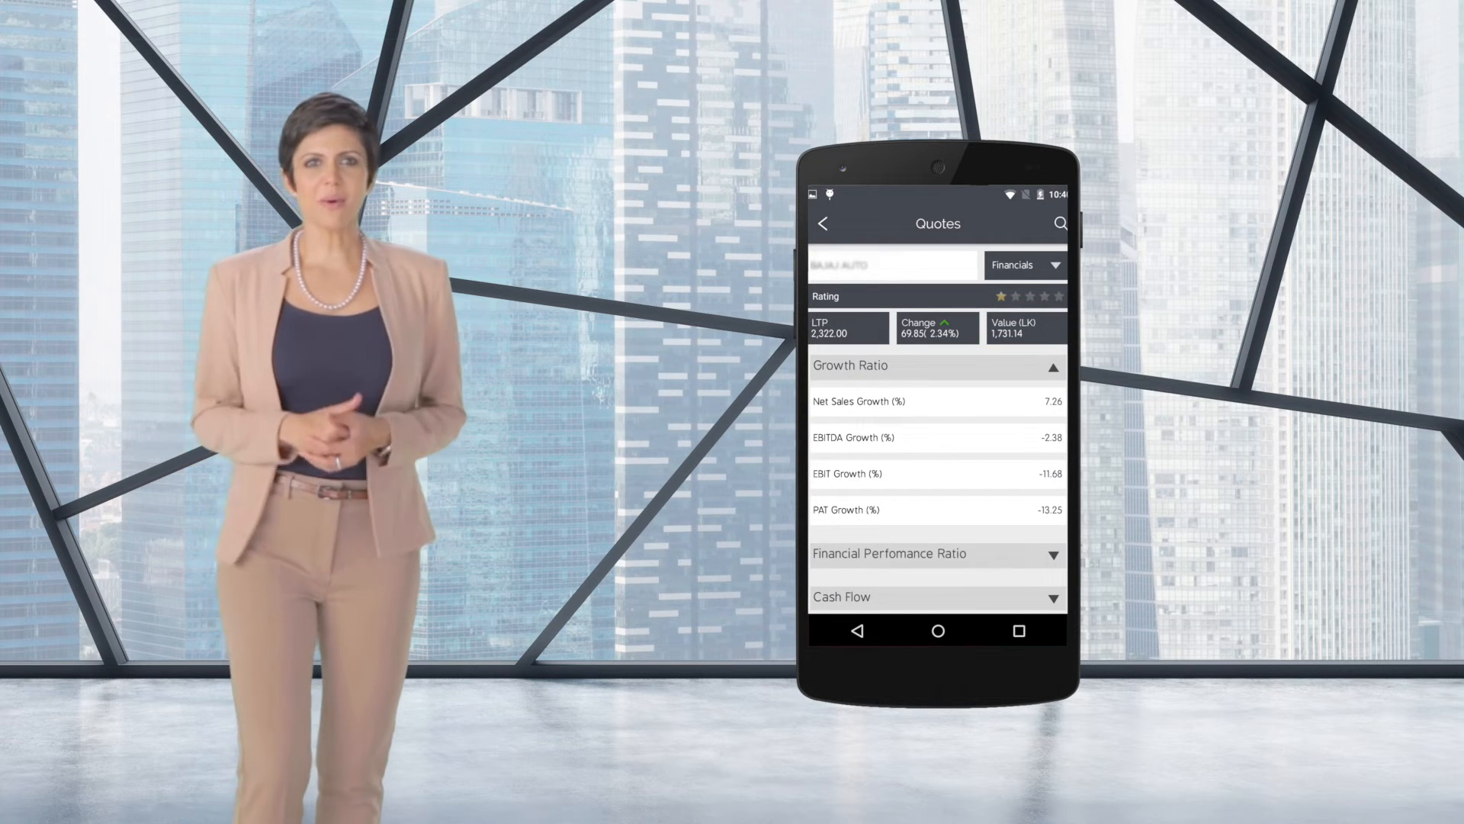